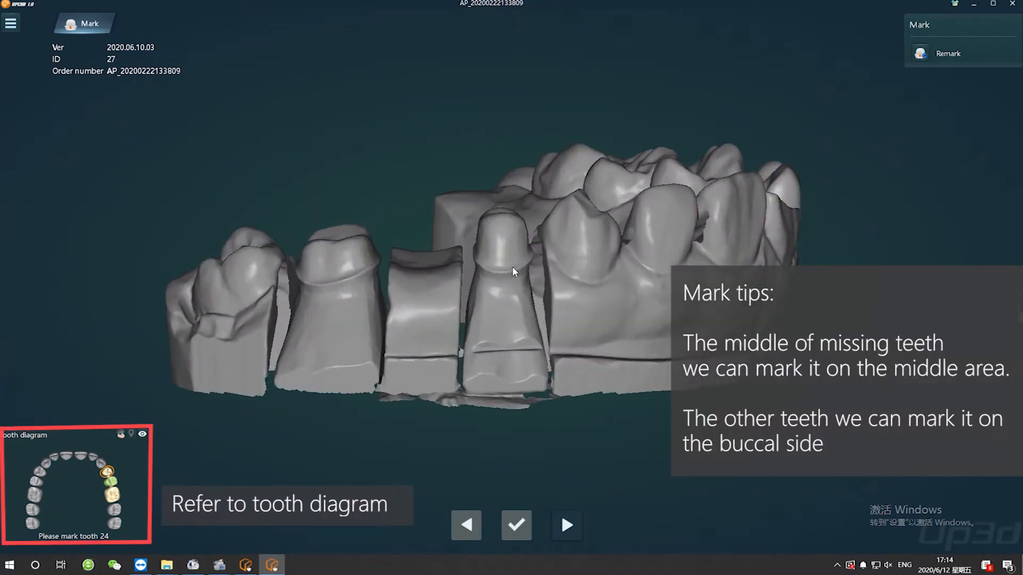
Mark tooth 24 as a crown and the missing tooth 25 in the gap
{"action": "left_click", "coordinate": [503, 271]}
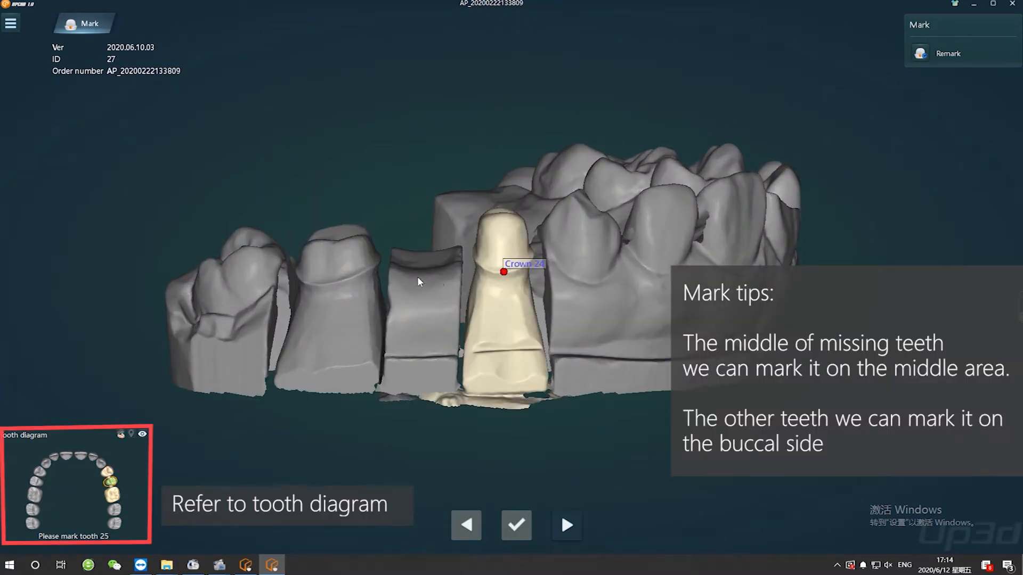
{"action": "left_click", "coordinate": [424, 290]}
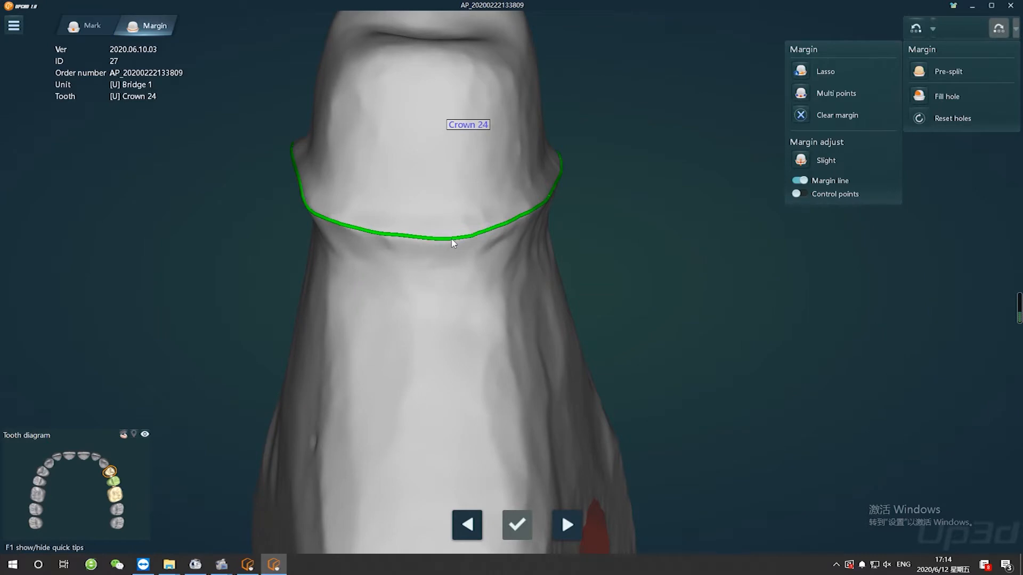
{"action": "mouse_move", "coordinate": [403, 240]}
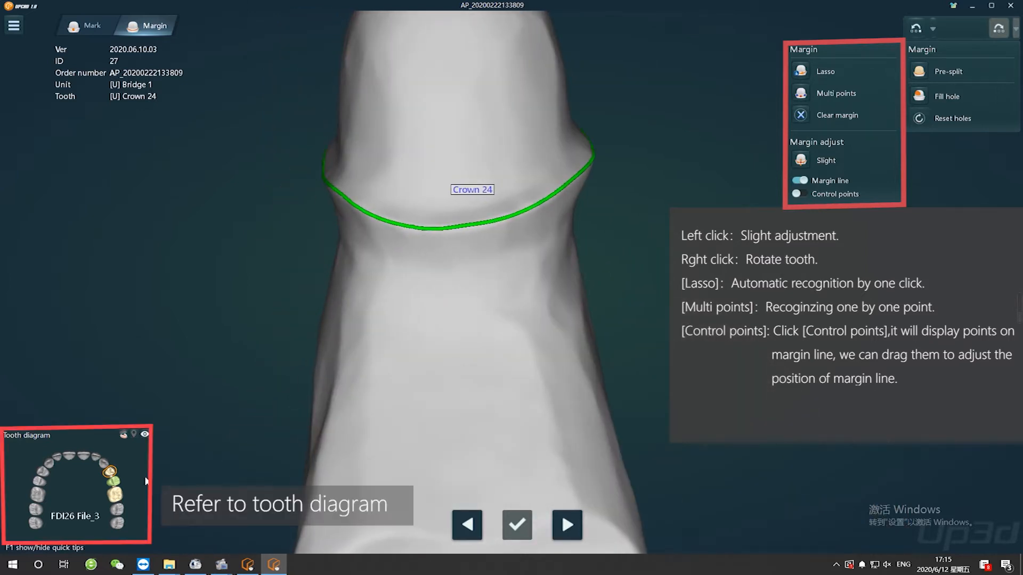
Trace the margin on crown 26 and show control points along the margin line
{"action": "left_click", "coordinate": [566, 524]}
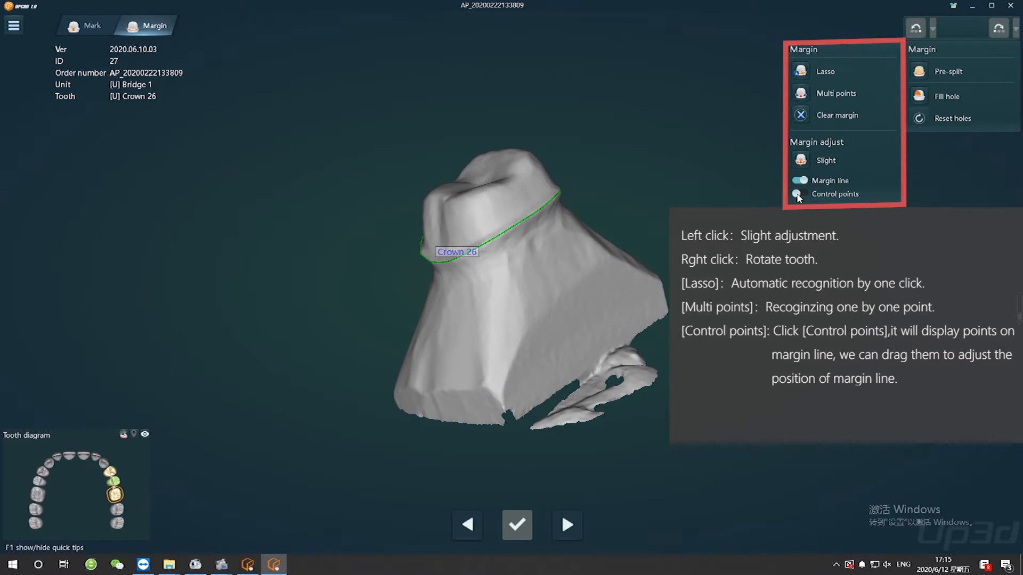
{"action": "left_click", "coordinate": [799, 194]}
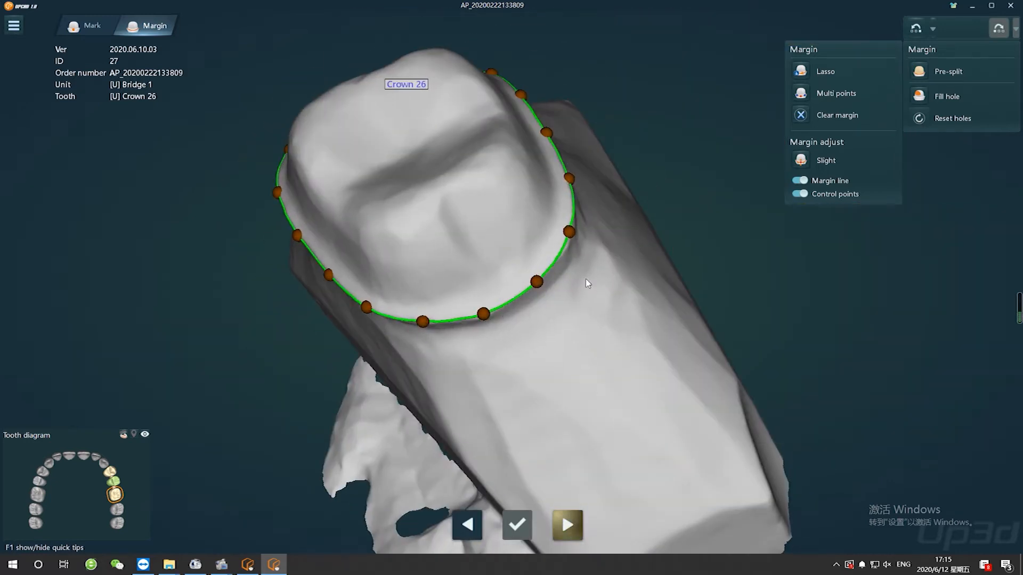
Set the bridge's insertion direction in the Insertion step to avoid undercuts
{"action": "left_click", "coordinate": [567, 524]}
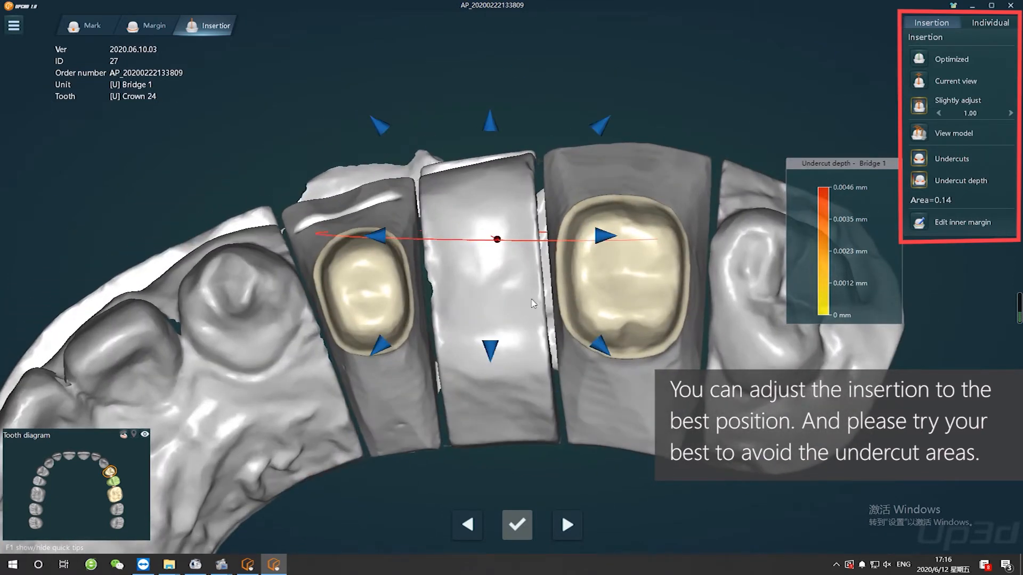
{"action": "left_click", "coordinate": [989, 22]}
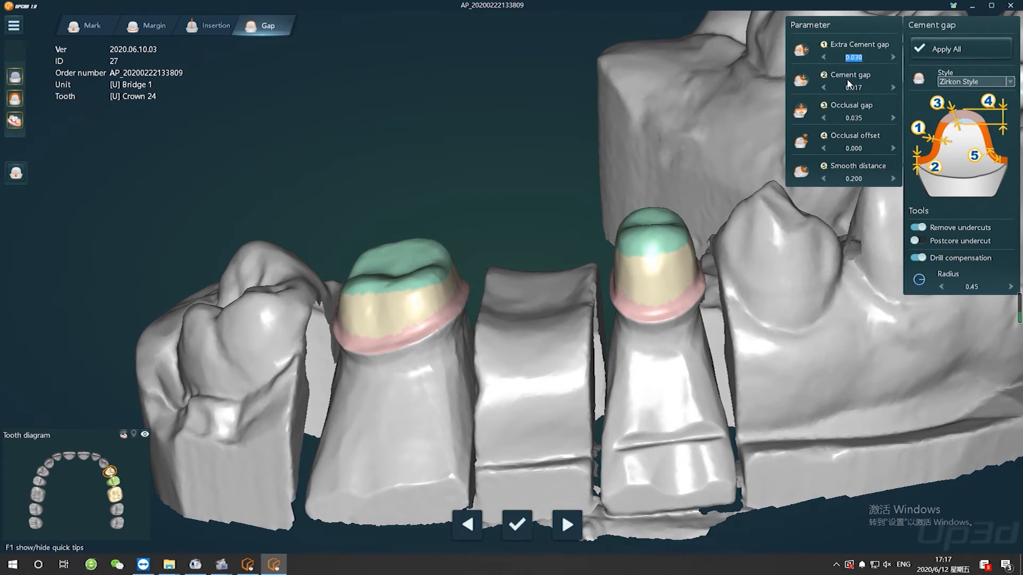
Apply tooth 24's gap parameters to all bridge teeth, confirming with Yes
{"action": "left_click", "coordinate": [945, 49]}
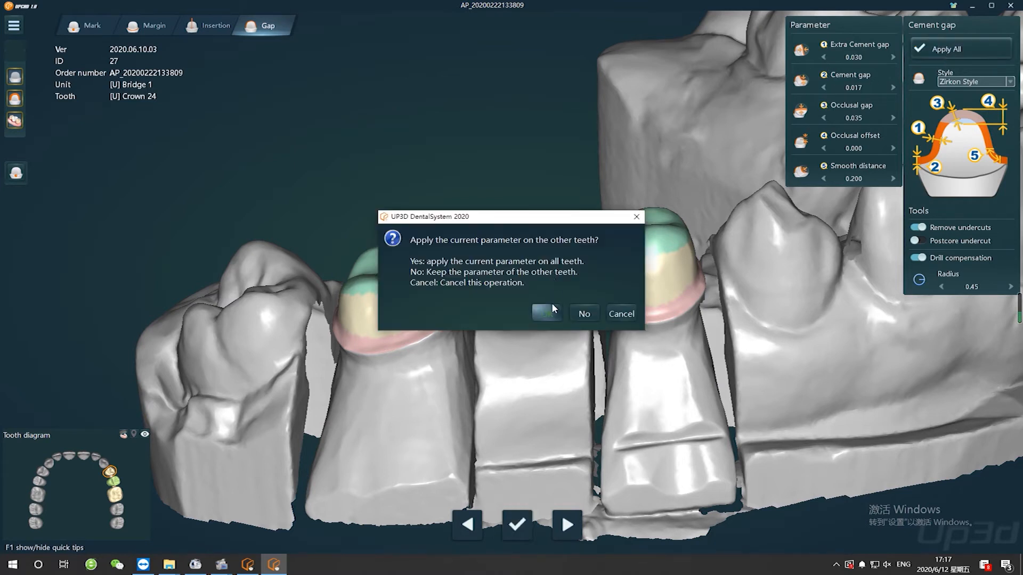
{"action": "left_click", "coordinate": [546, 313]}
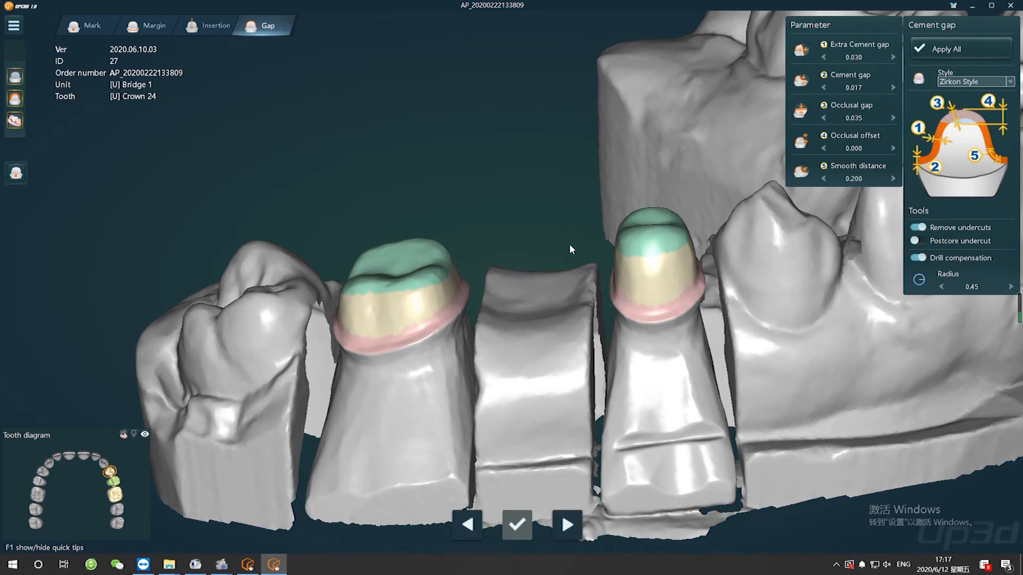
{"action": "mouse_move", "coordinate": [526, 320]}
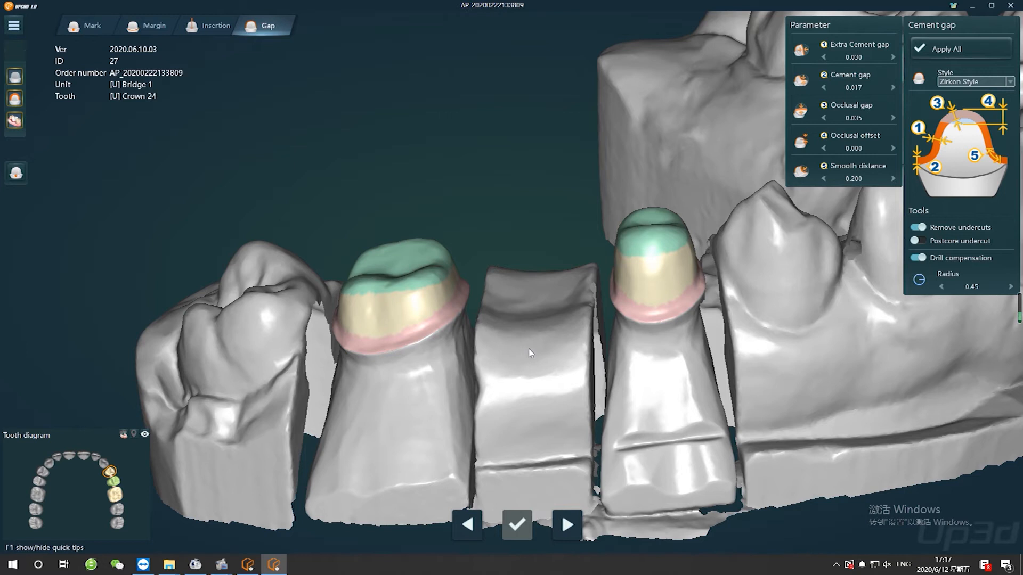
{"action": "mouse_move", "coordinate": [513, 345]}
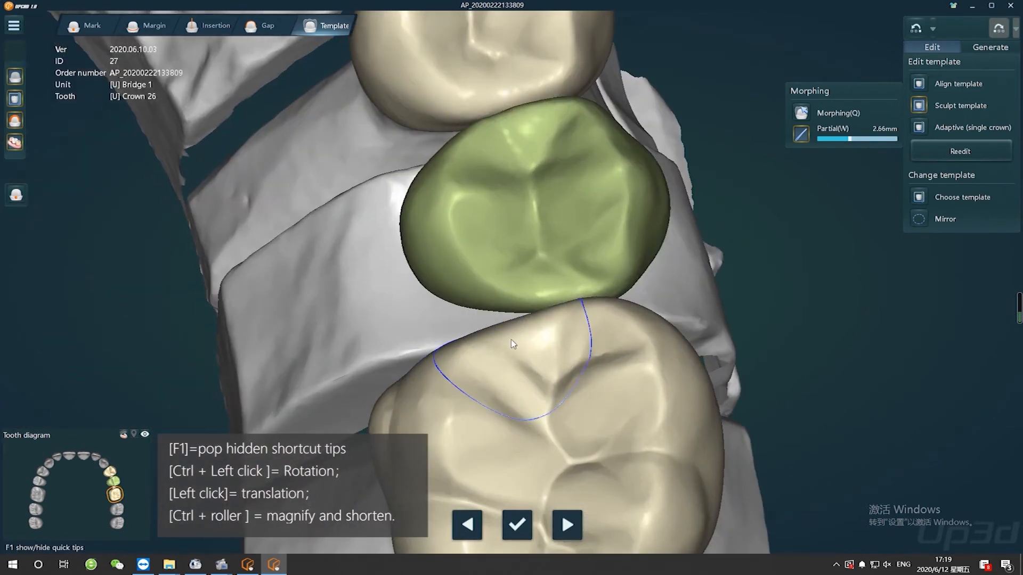
Select the Crown Pontic 25 template and accept the crown templates
{"action": "left_click", "coordinate": [517, 524]}
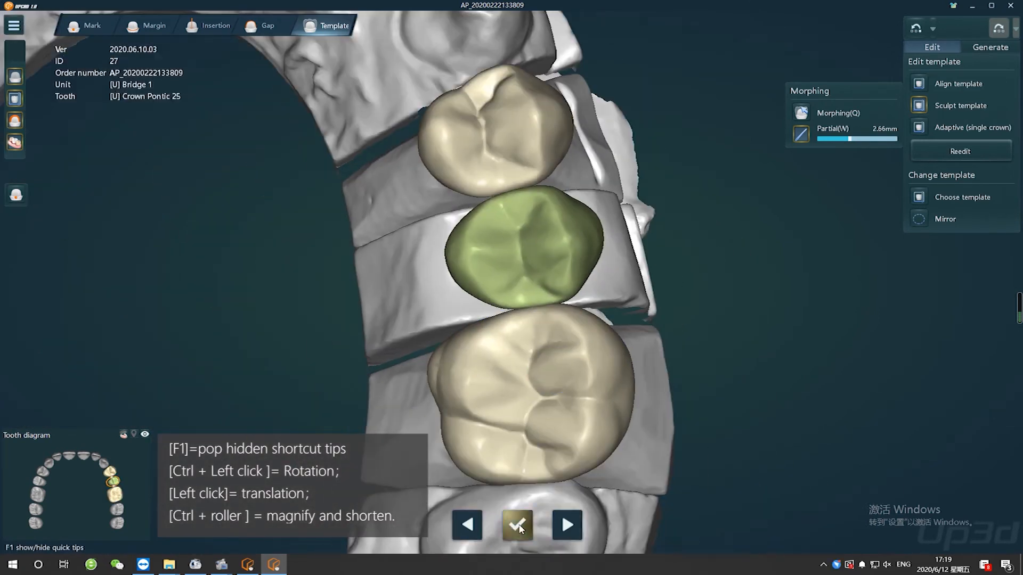
{"action": "left_click", "coordinate": [989, 46]}
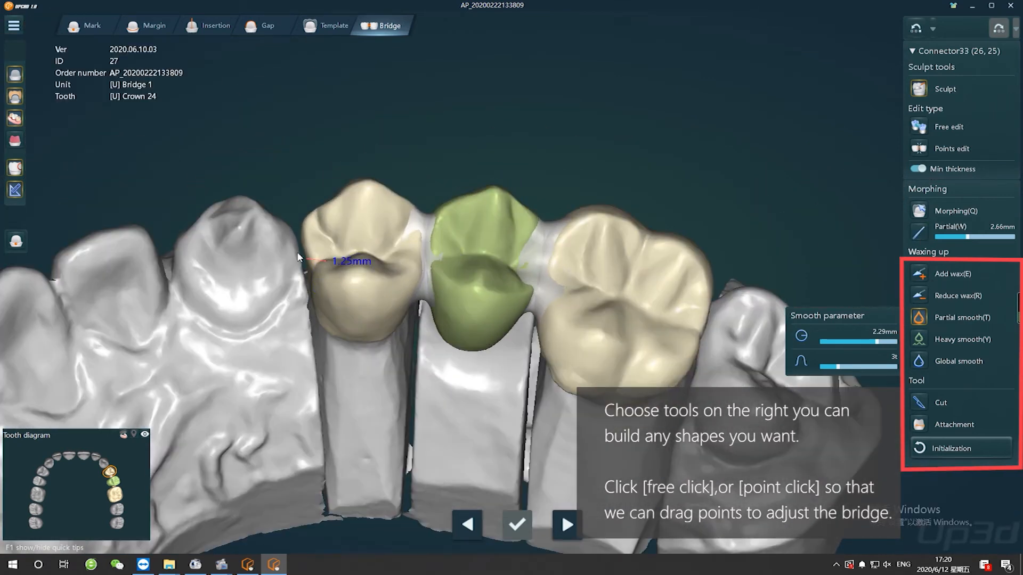
Sculpt the bridge connectors with right-panel wax tools, reaching a 12.21 mm² minimum area
{"action": "left_click", "coordinate": [918, 232]}
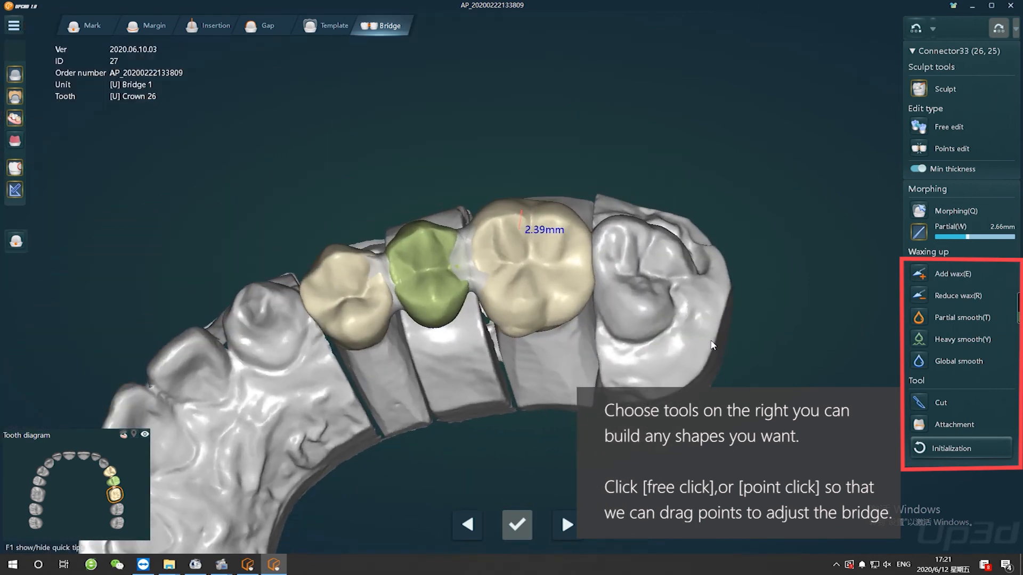
{"action": "left_click", "coordinate": [952, 273]}
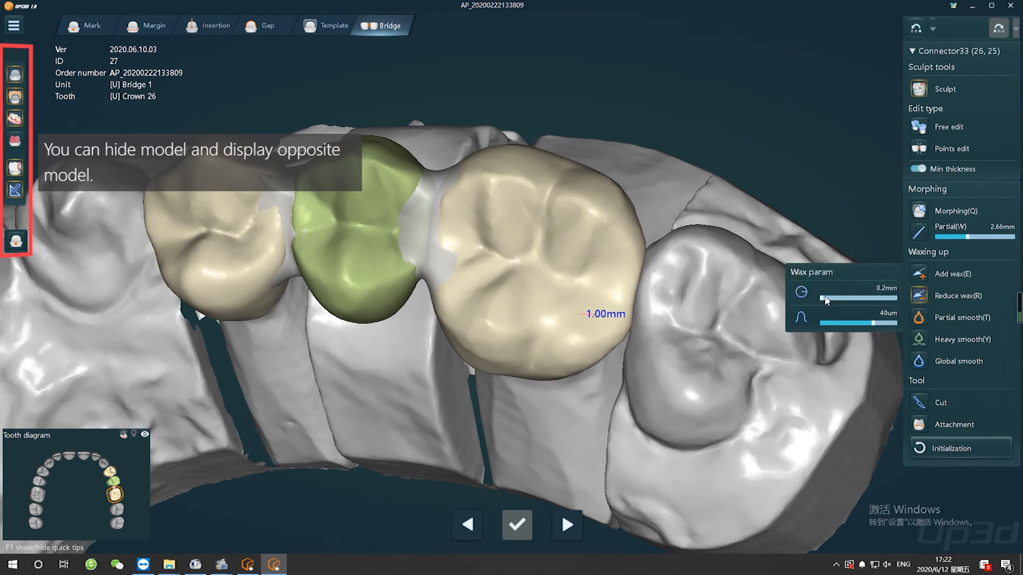
{"action": "scroll", "scroll_direction": "up", "scroll_amount": 3}
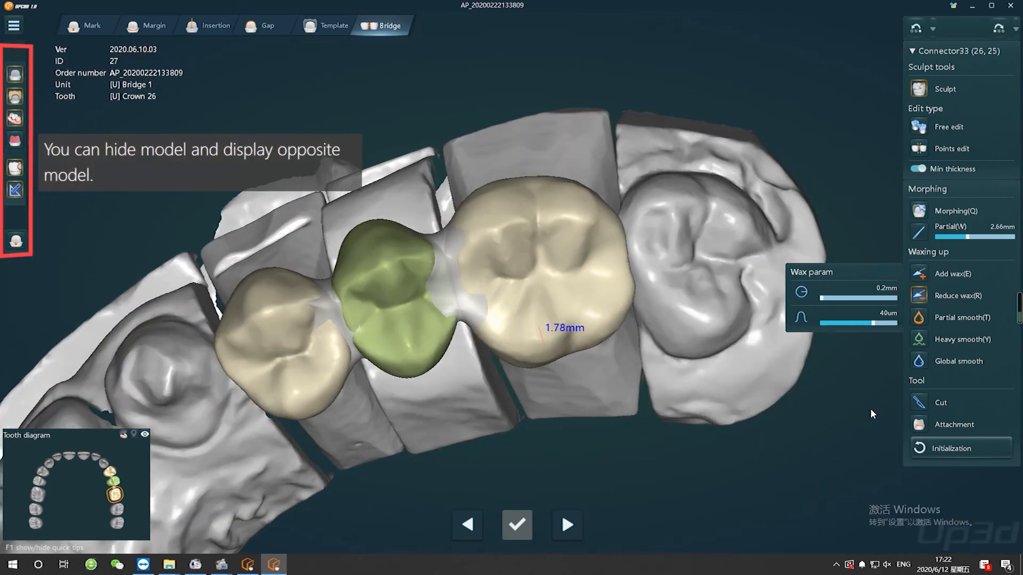
{"action": "left_click", "coordinate": [940, 403]}
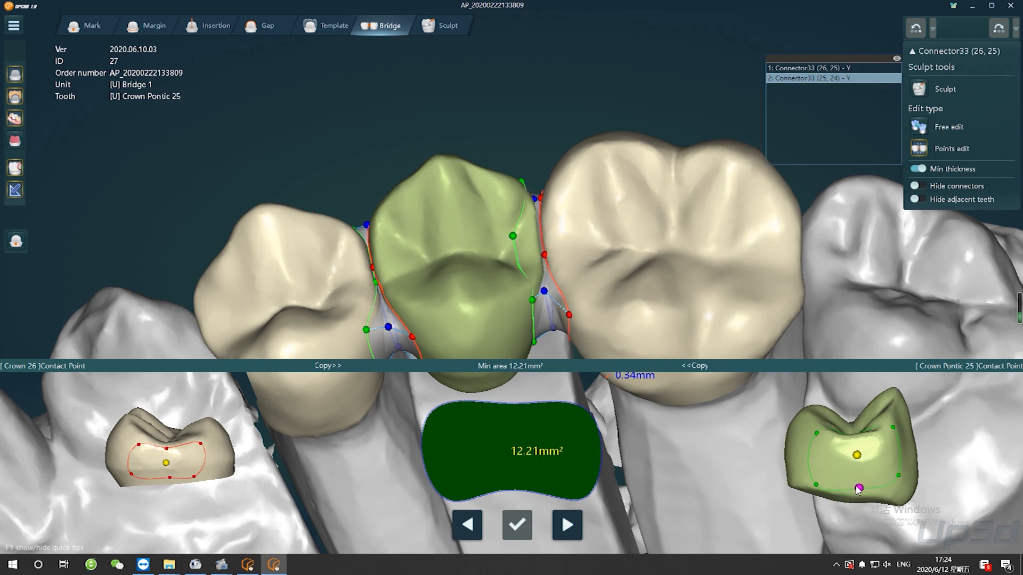
Adjust the pontic 25 connector cross-section to 11.14 mm² and accept the connectors
{"action": "left_click", "coordinate": [566, 524]}
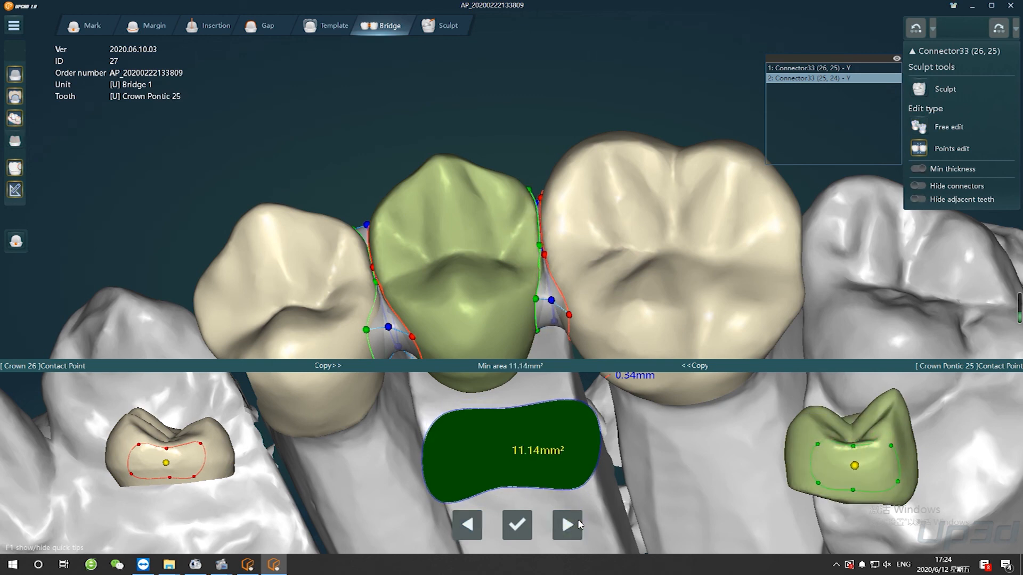
{"action": "left_click", "coordinate": [442, 25]}
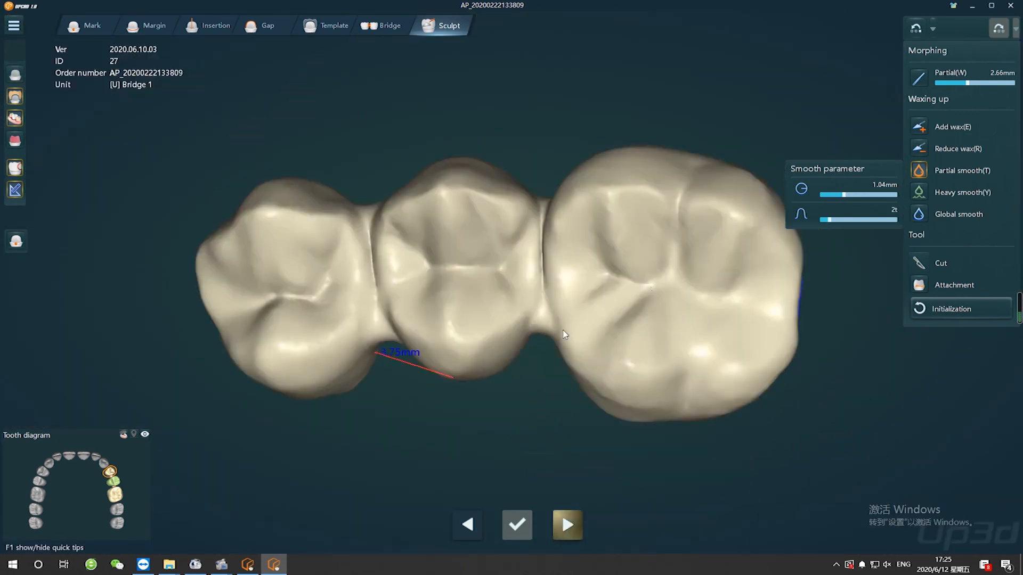
Advance from Sculpt to Export and export the finished bridge
{"action": "left_click", "coordinate": [566, 524]}
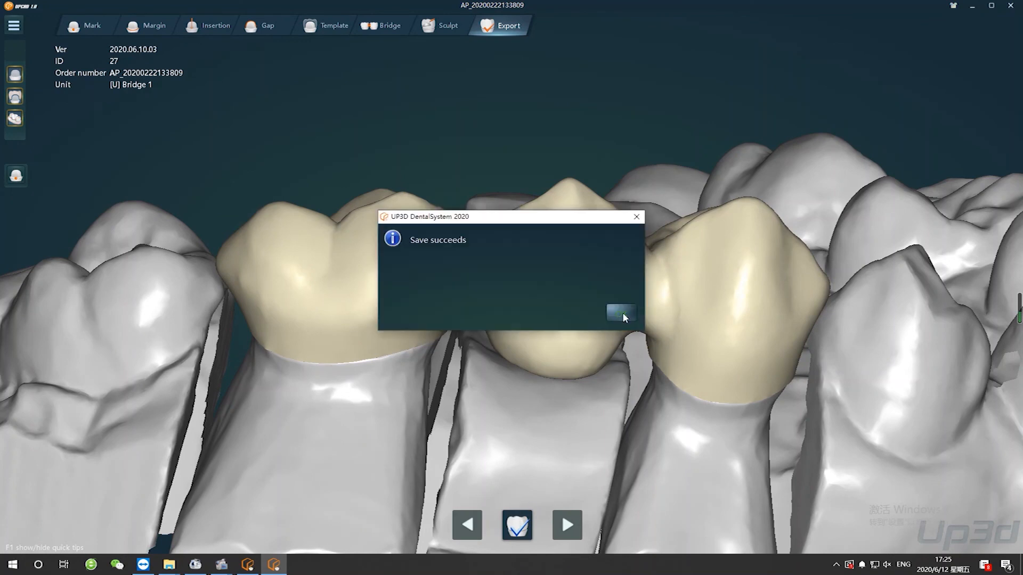
{"action": "left_click", "coordinate": [619, 312]}
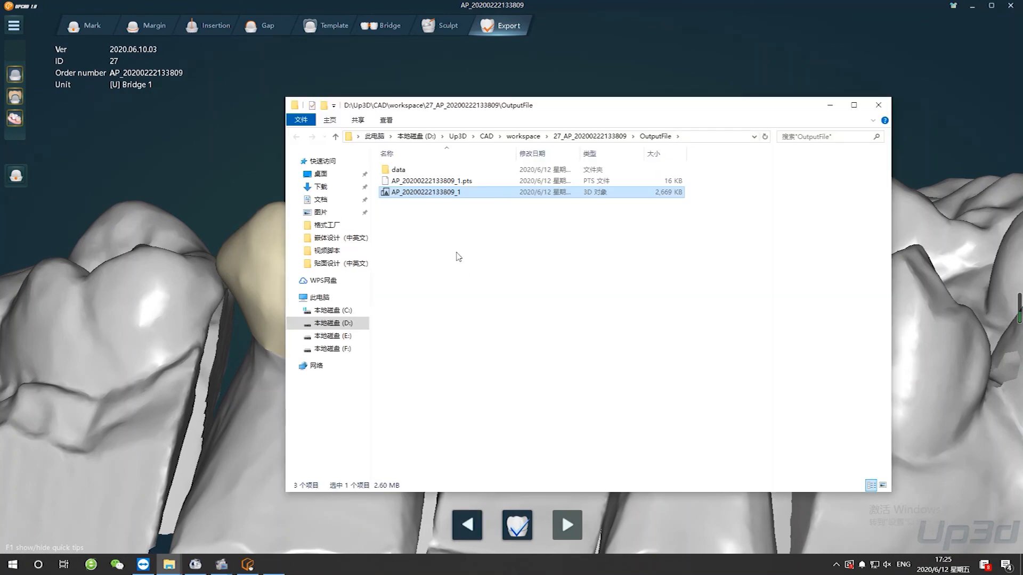
{"action": "right_click", "coordinate": [424, 192]}
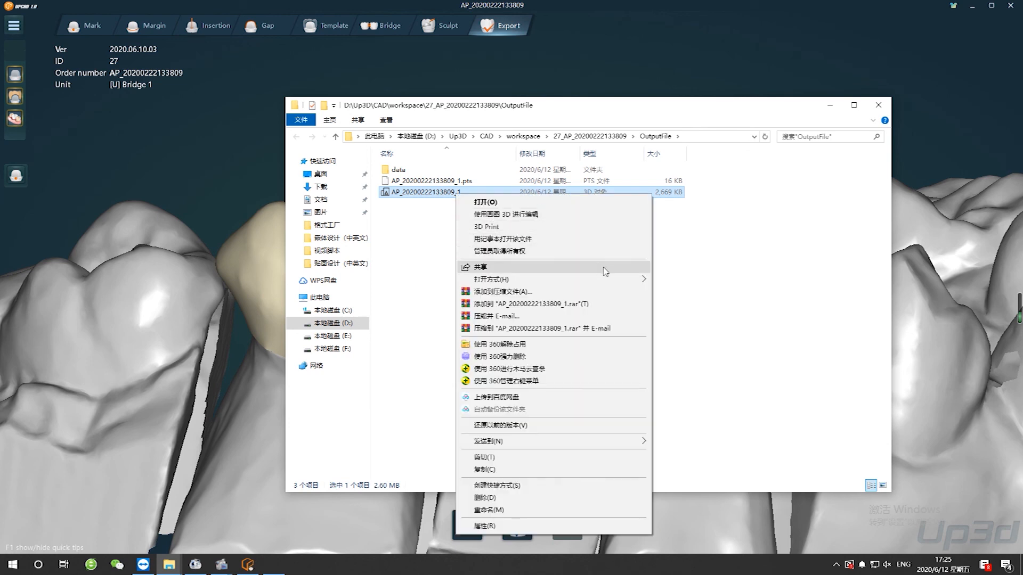
{"action": "left_click", "coordinate": [626, 279]}
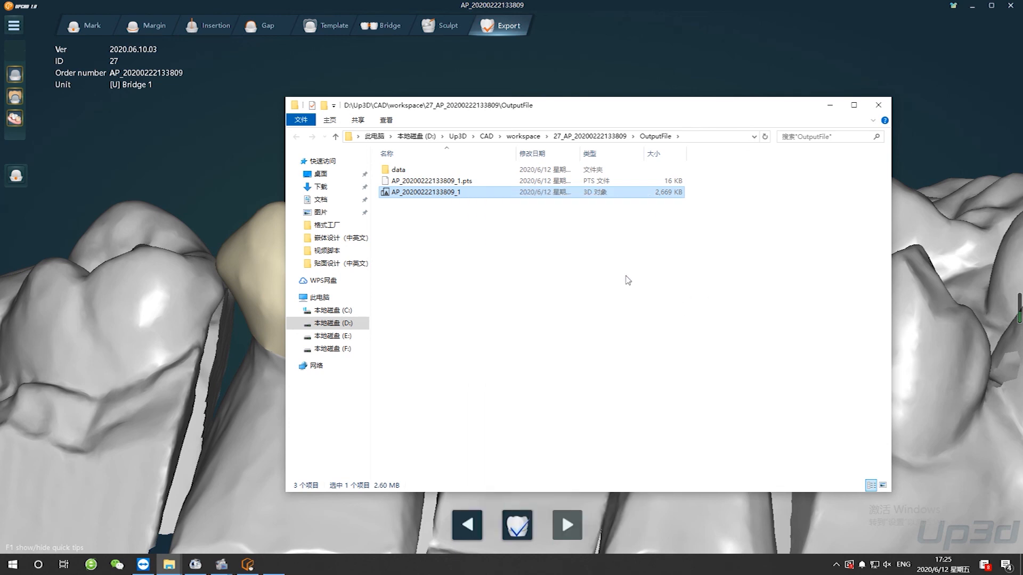